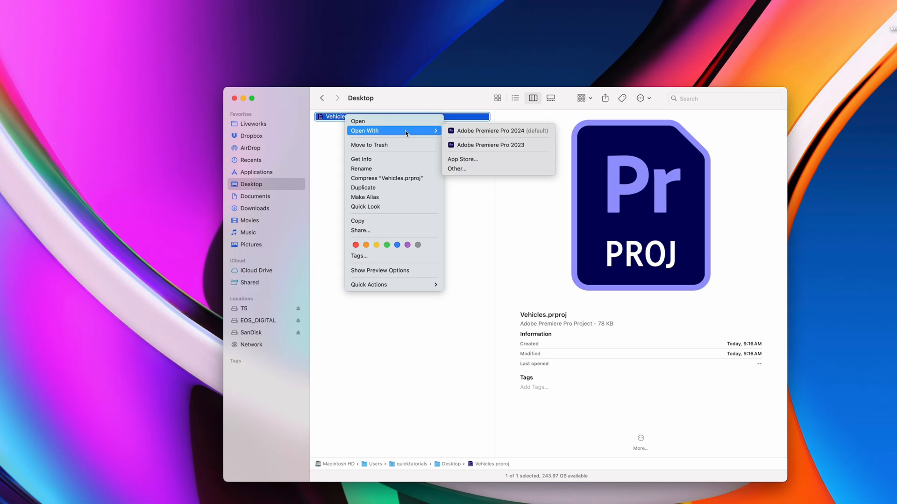
Attempt to open Vehicles.prproj in Premiere Pro 2023 and dismiss the newer-version error.
left_click(489, 131)
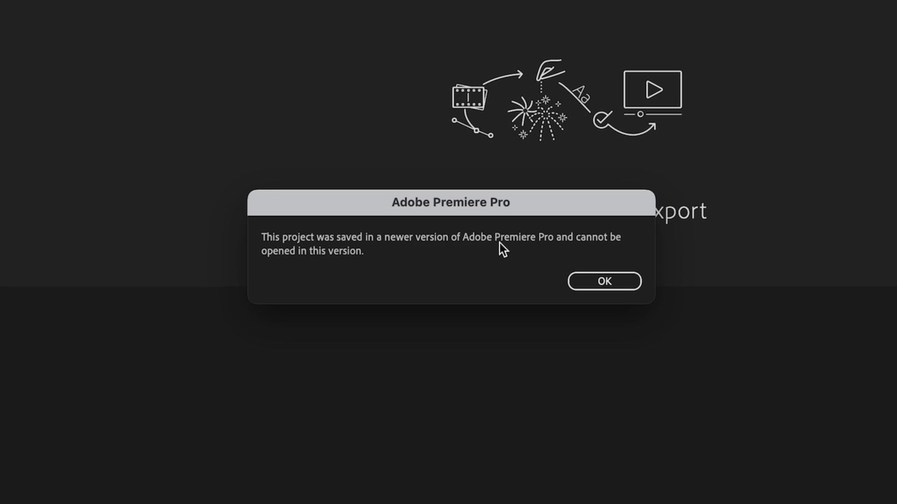
mouse_move(500, 288)
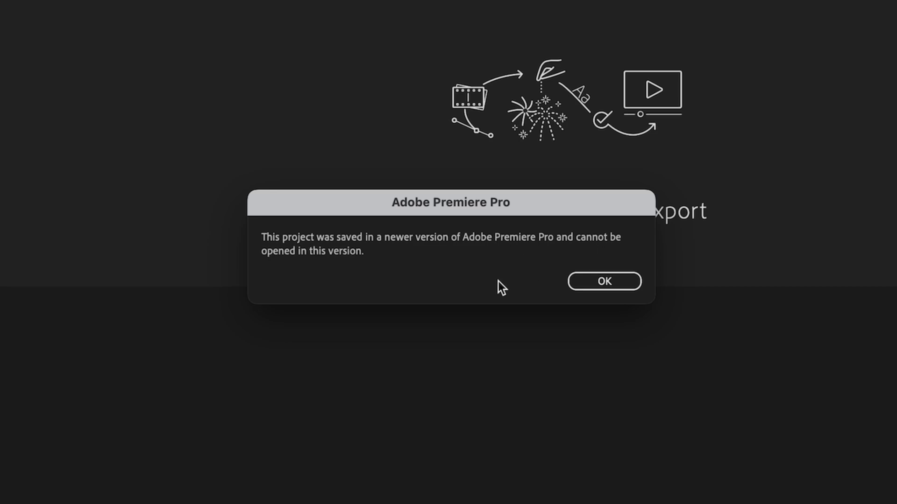
left_click(604, 282)
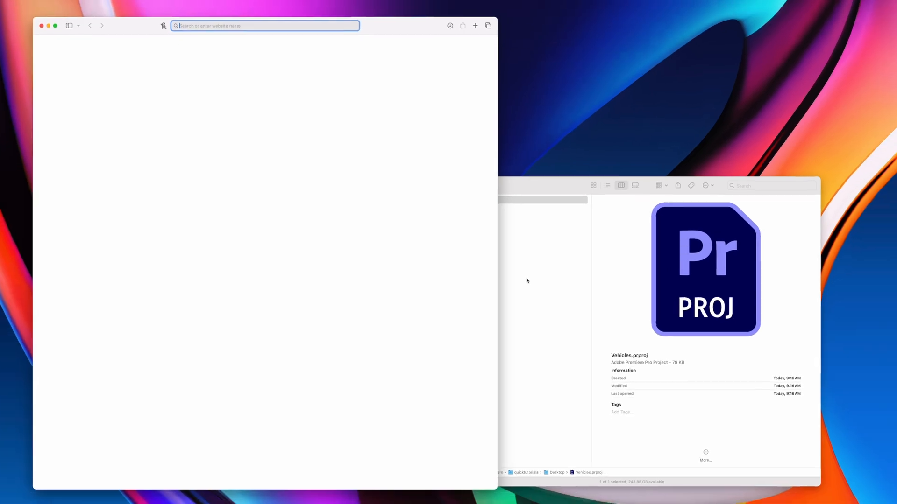
Search Google for 'premiere pro downgrader' from the Safari address bar.
type("premiere pro d")
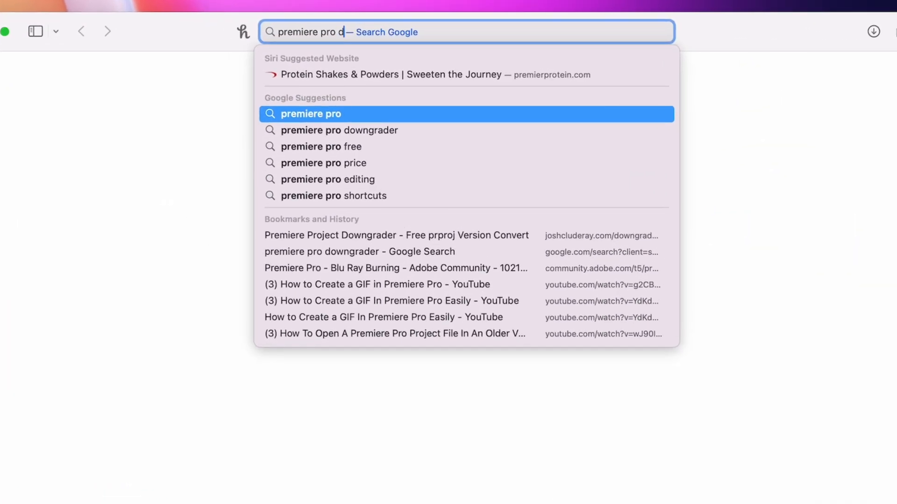
left_click(339, 130)
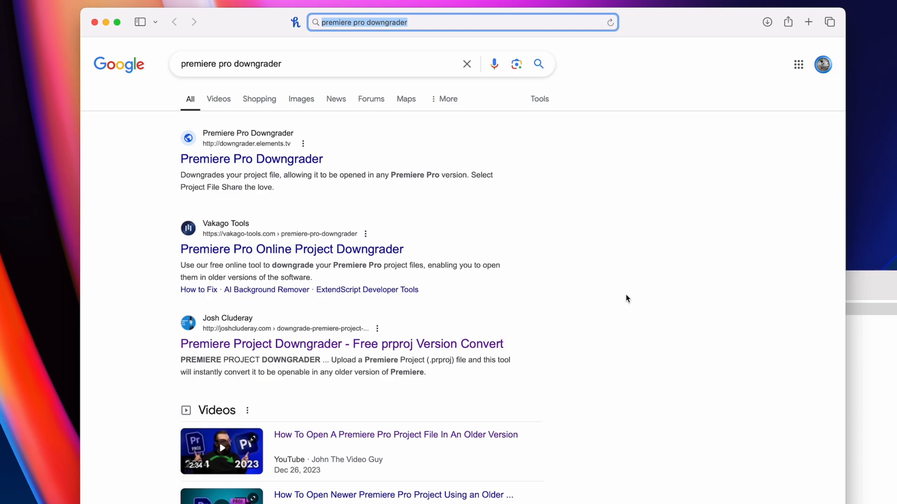
mouse_move(228, 349)
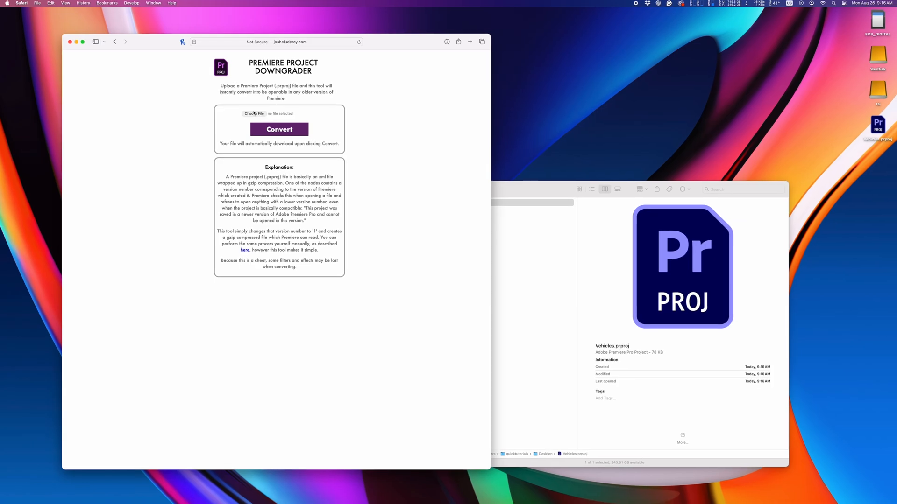
Upload Vehicles.prproj to the downgrader and open the resulting Vehicles-downgraded.prproj from the Desktop.
left_click(254, 113)
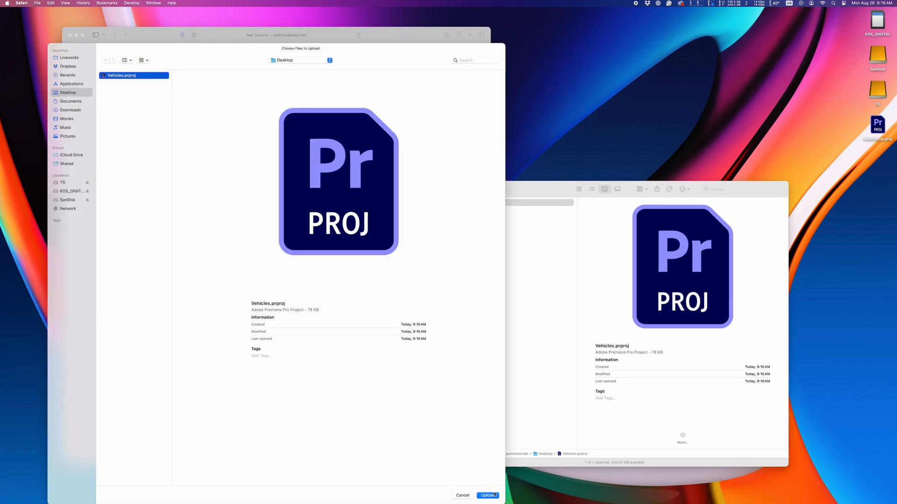
left_click(487, 495)
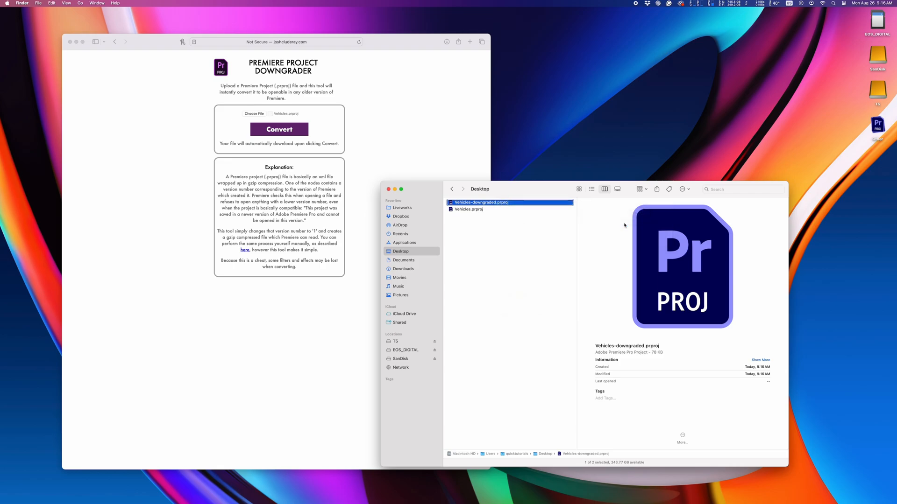
double_click(480, 201)
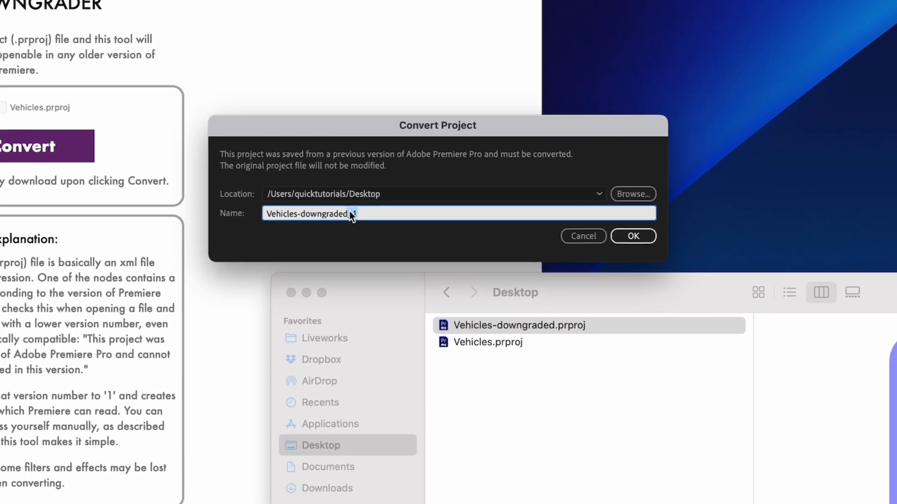
Convert the project under the name Vehicles-downgraded_2023 on the Desktop.
type("_2023")
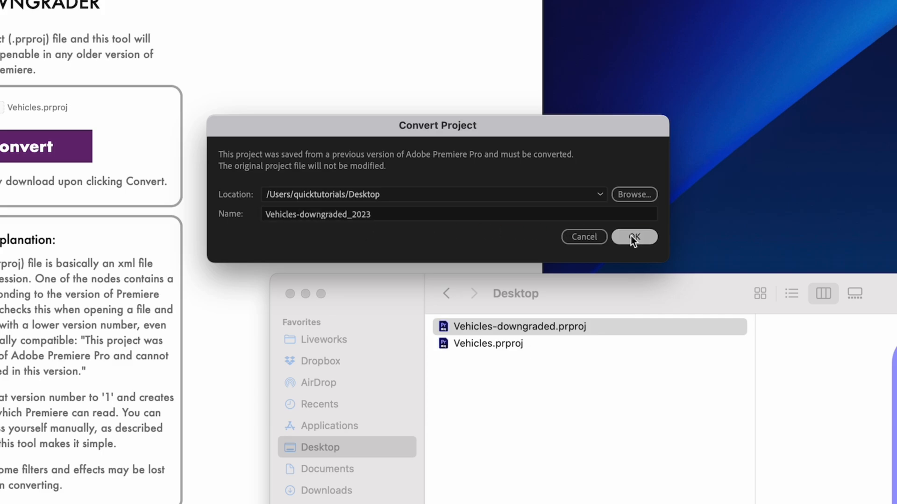
left_click(634, 236)
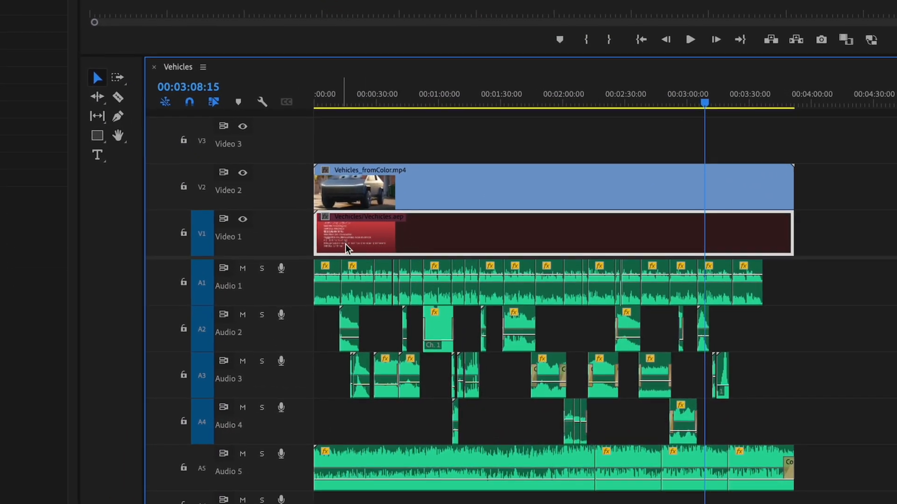
mouse_move(863, 234)
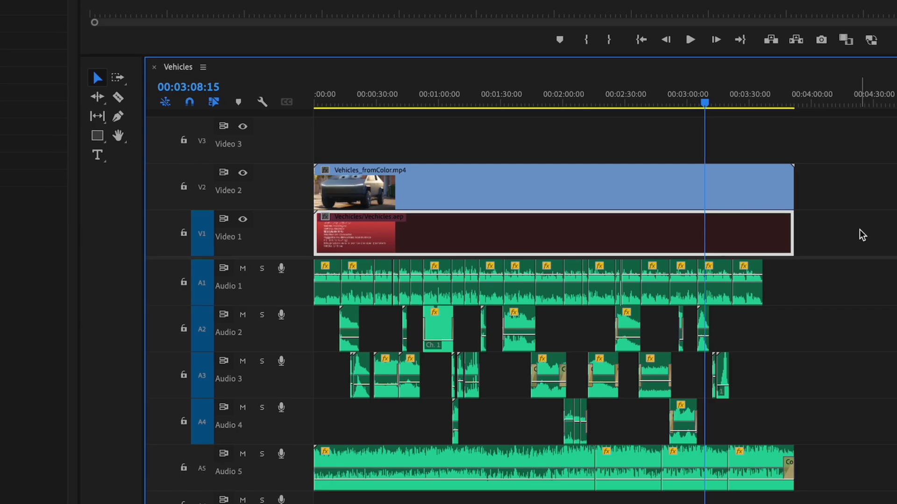